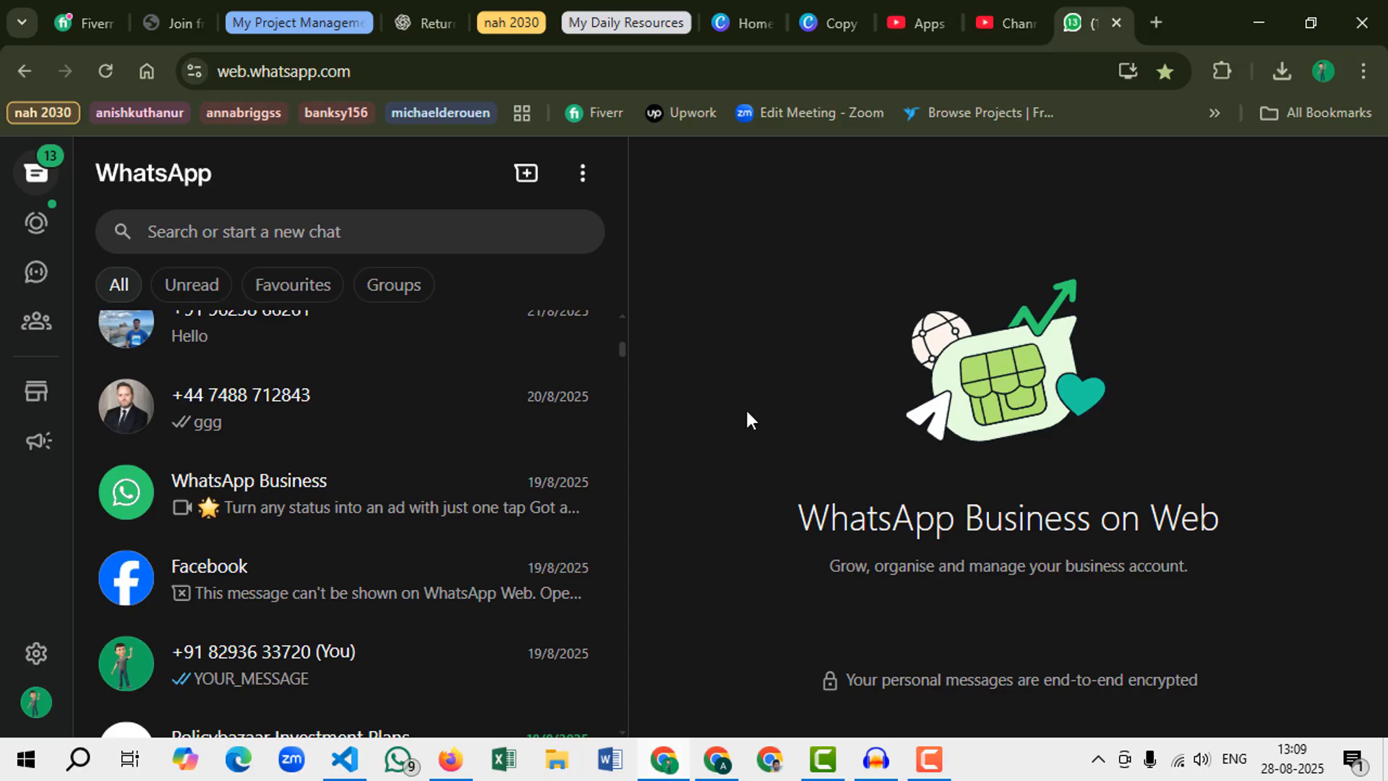
mouse_move(780, 402)
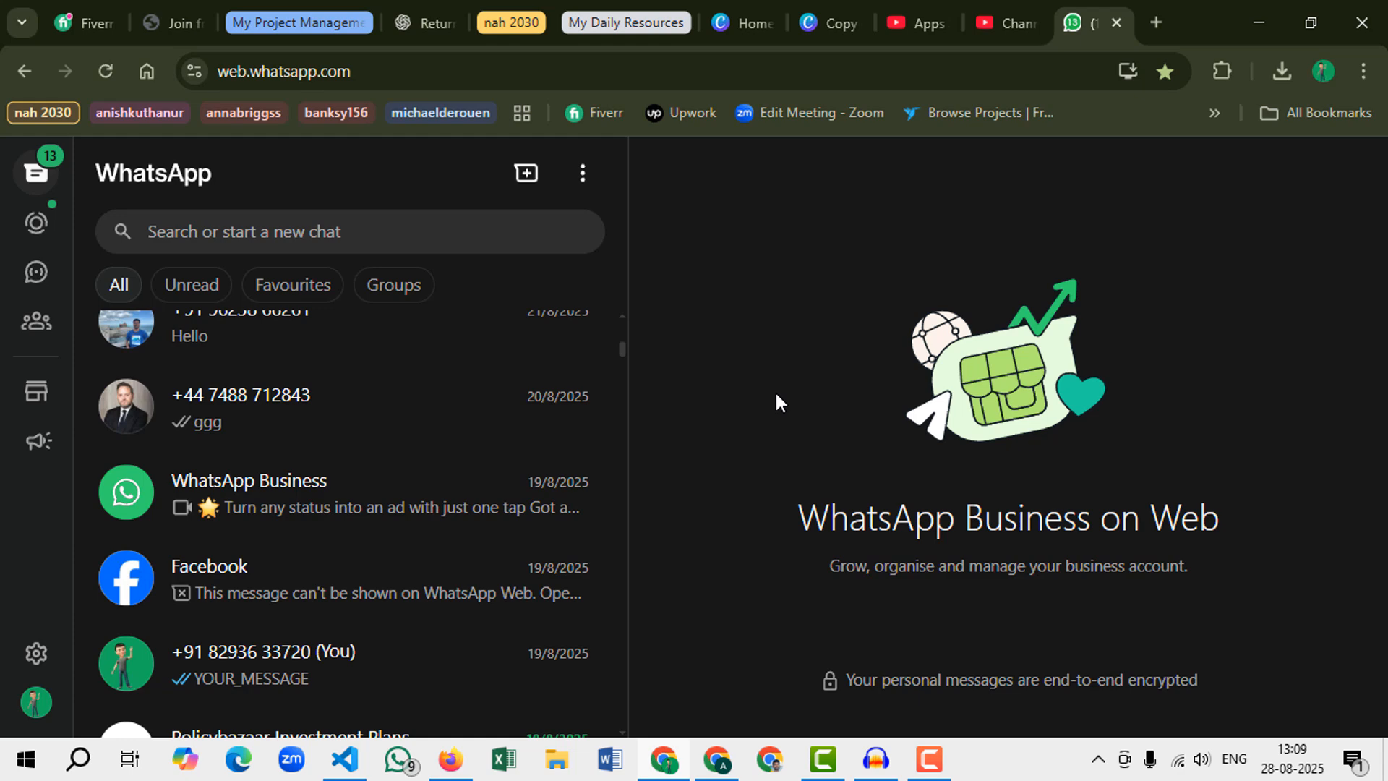
mouse_move(462, 563)
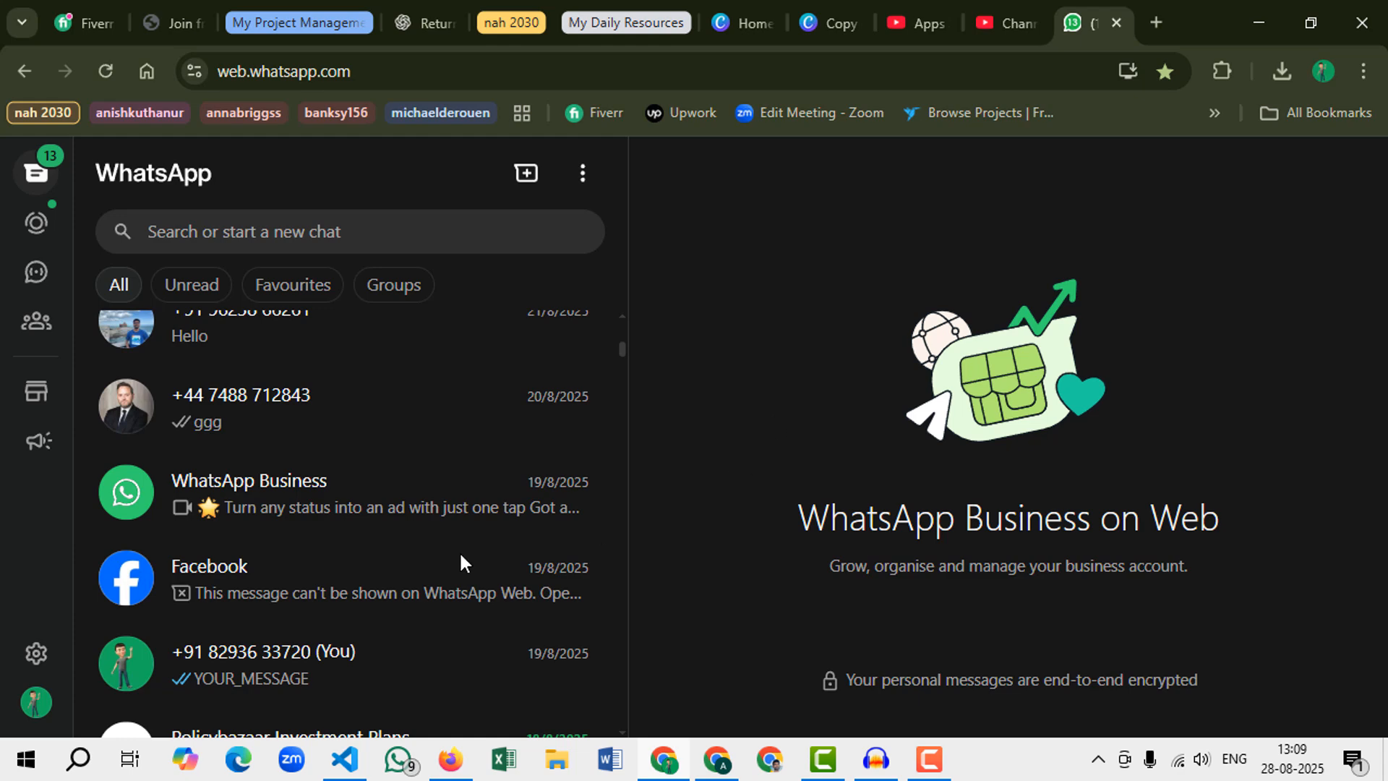
mouse_move(391, 516)
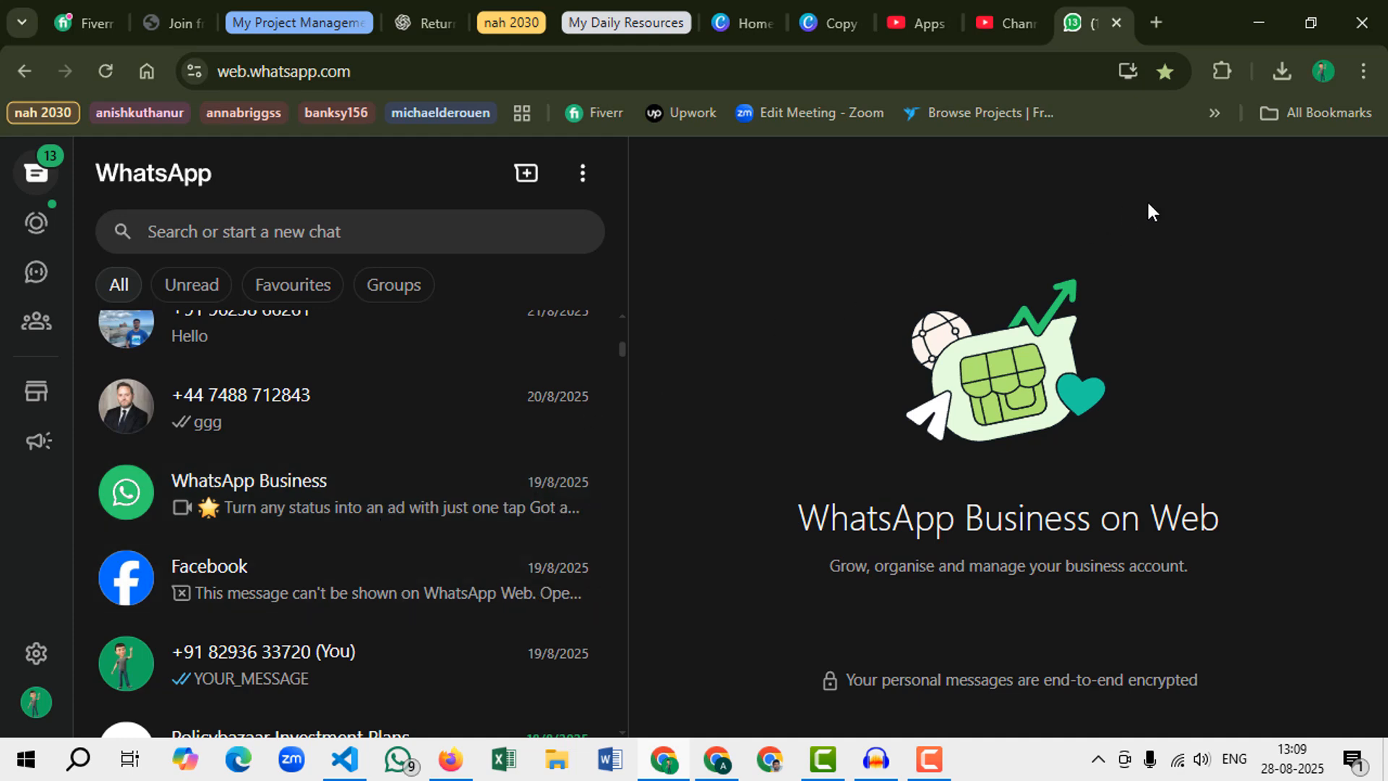
Step: Run the contact extractor from the Extensions menu, producing 406 contacts with names and phone numbers
click(1223, 69)
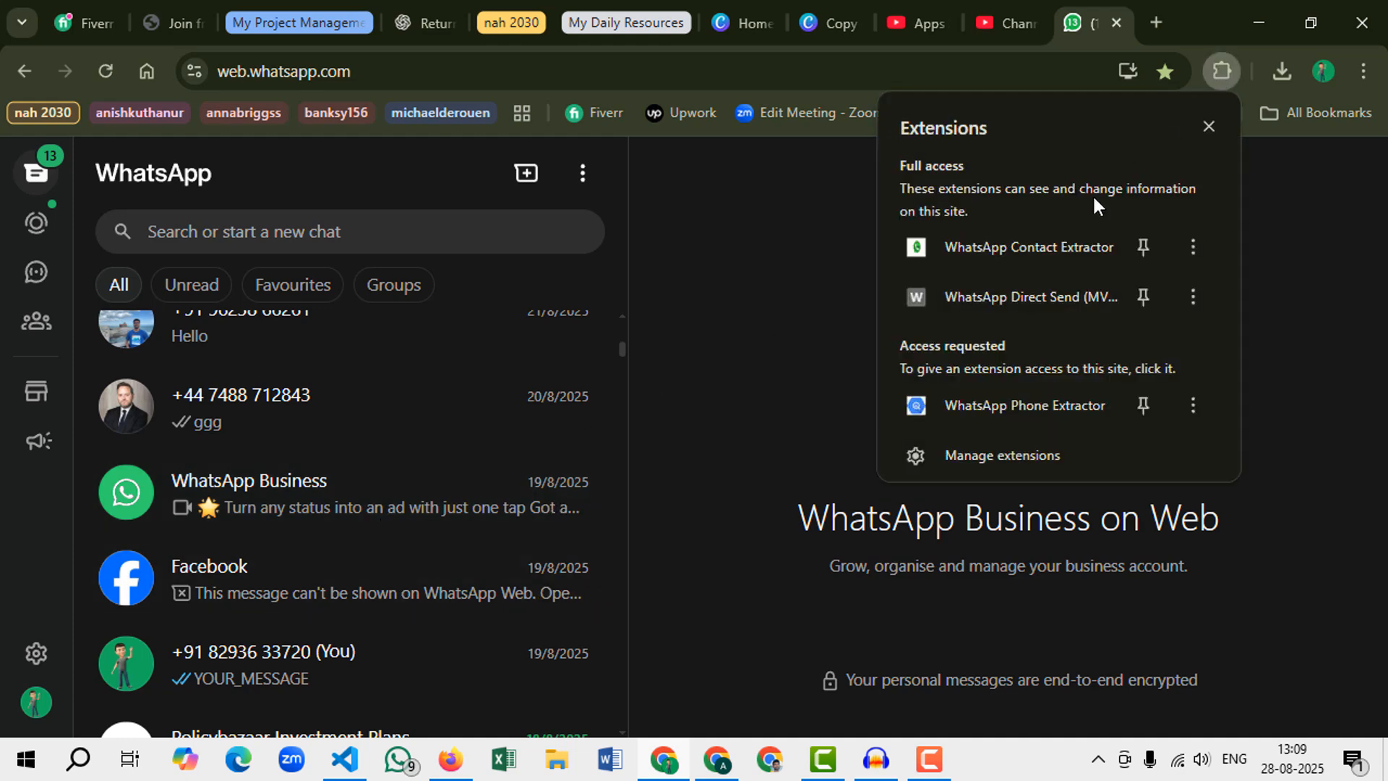
click(917, 246)
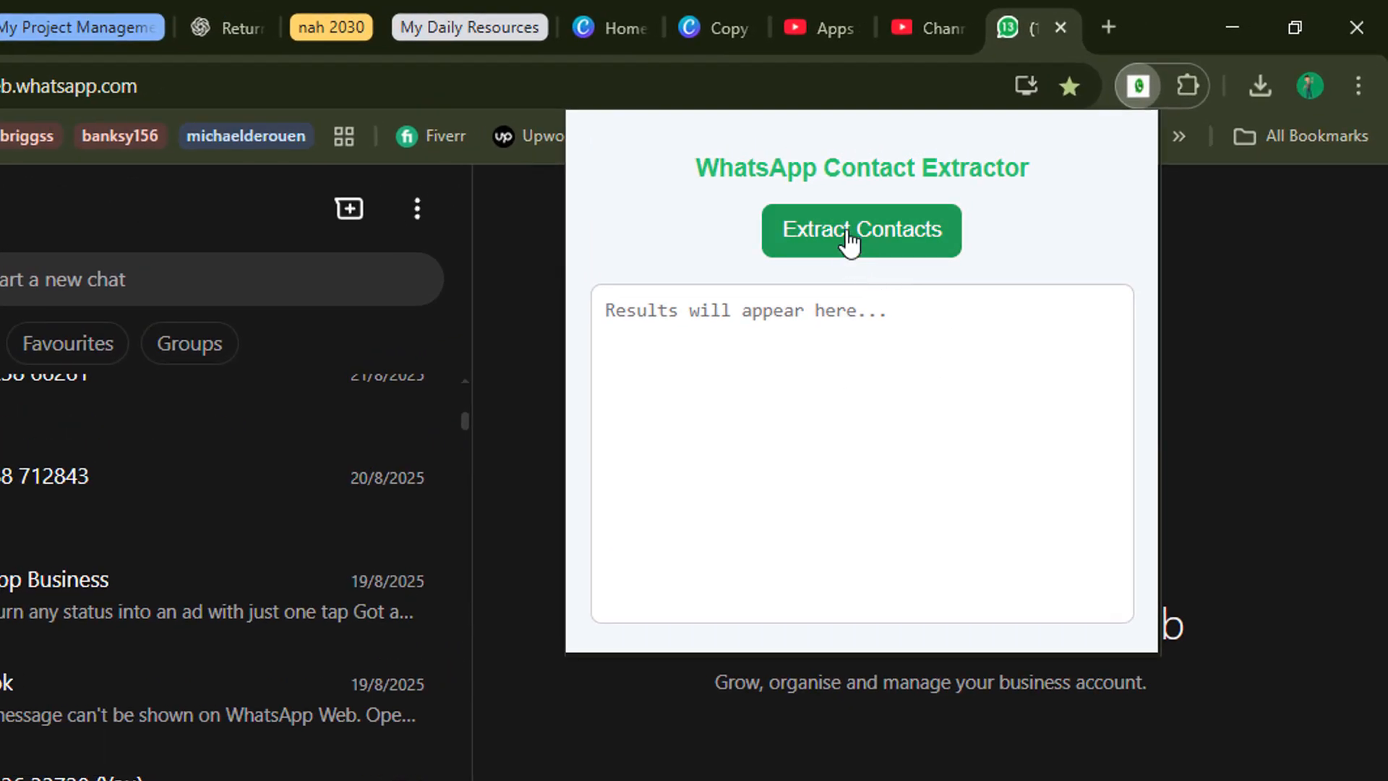
click(861, 230)
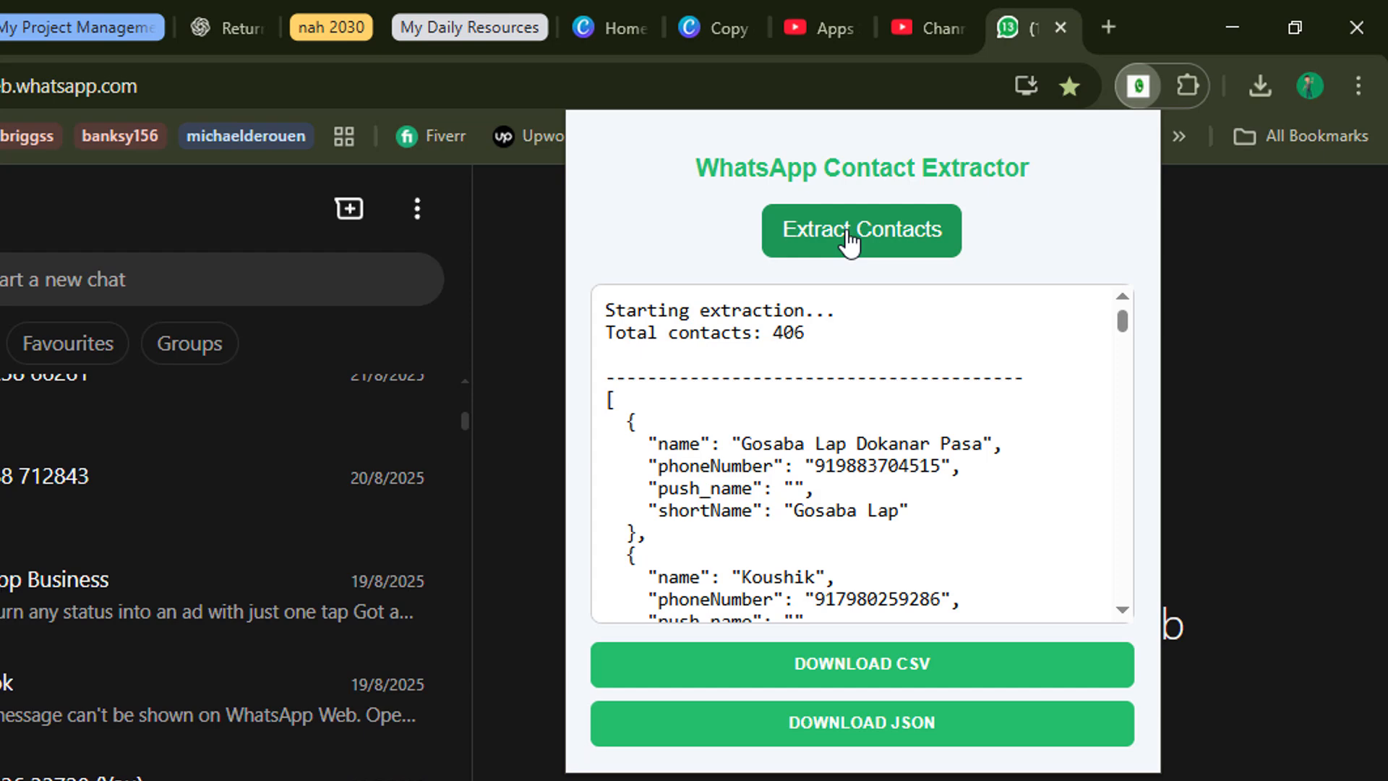
double_click(787, 332)
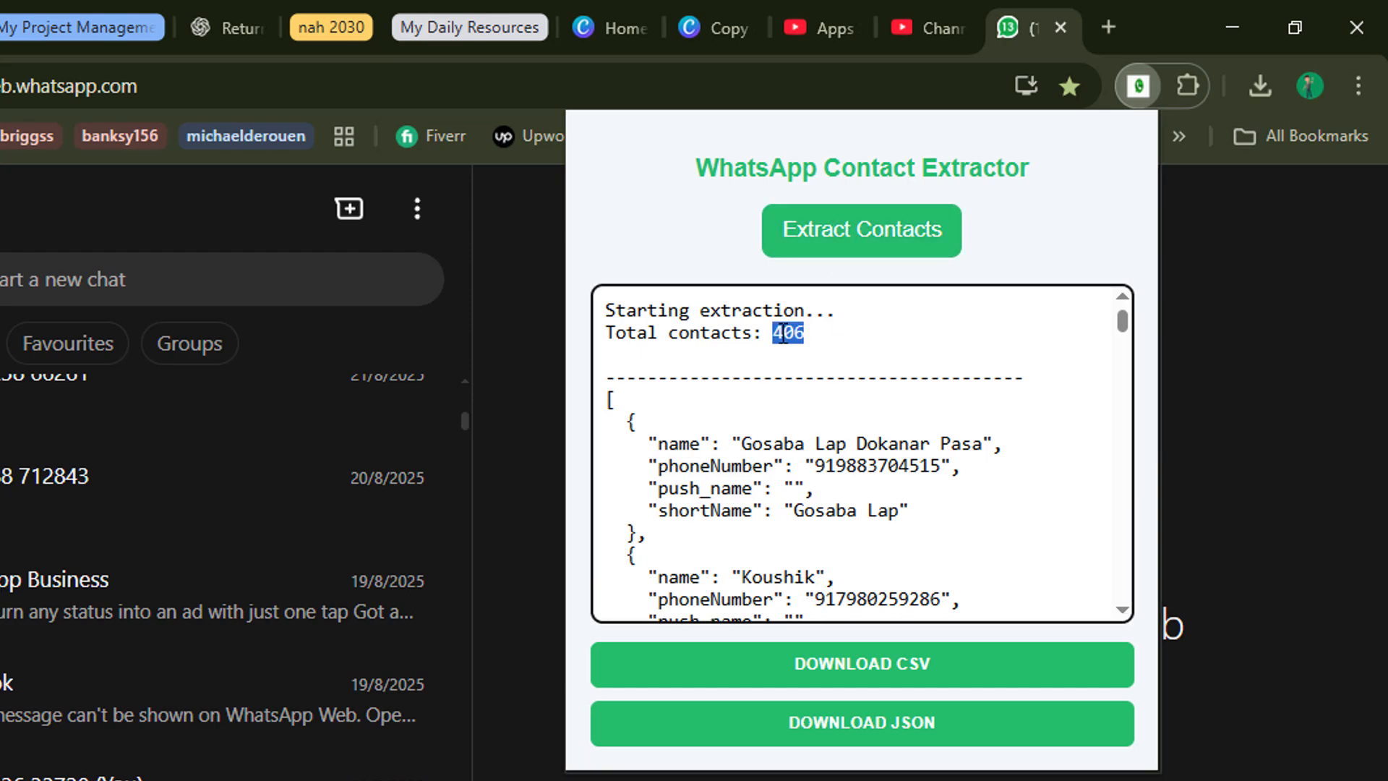
mouse_move(894, 447)
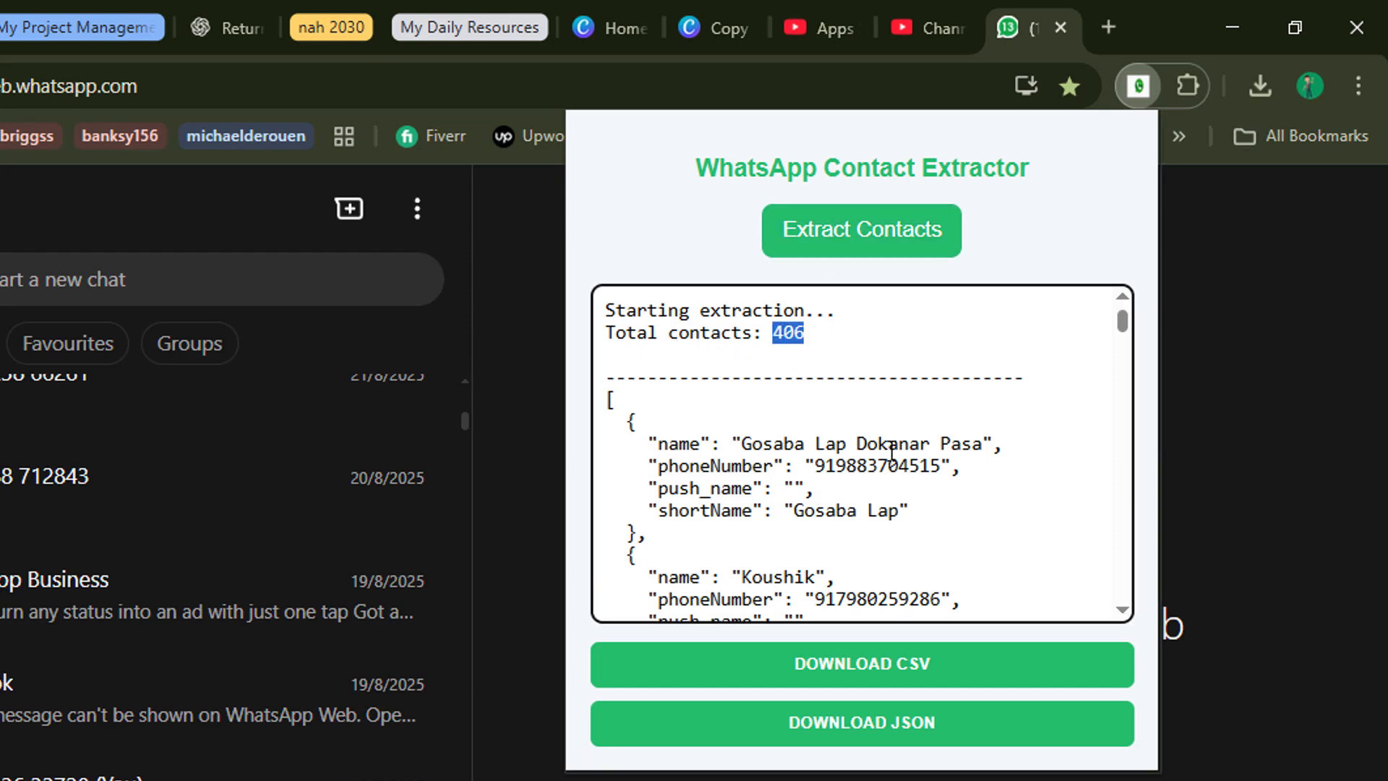
scroll(down, 3)
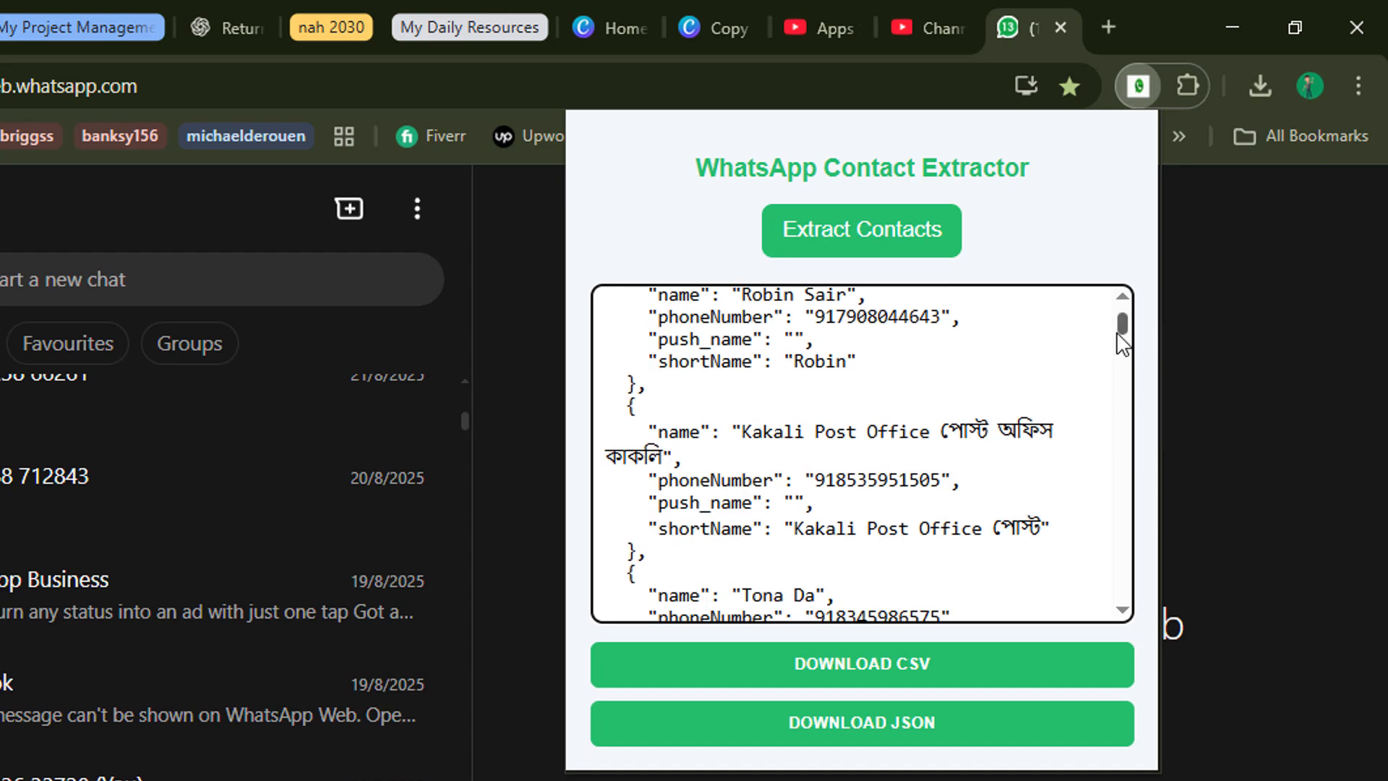
scroll(down, 3)
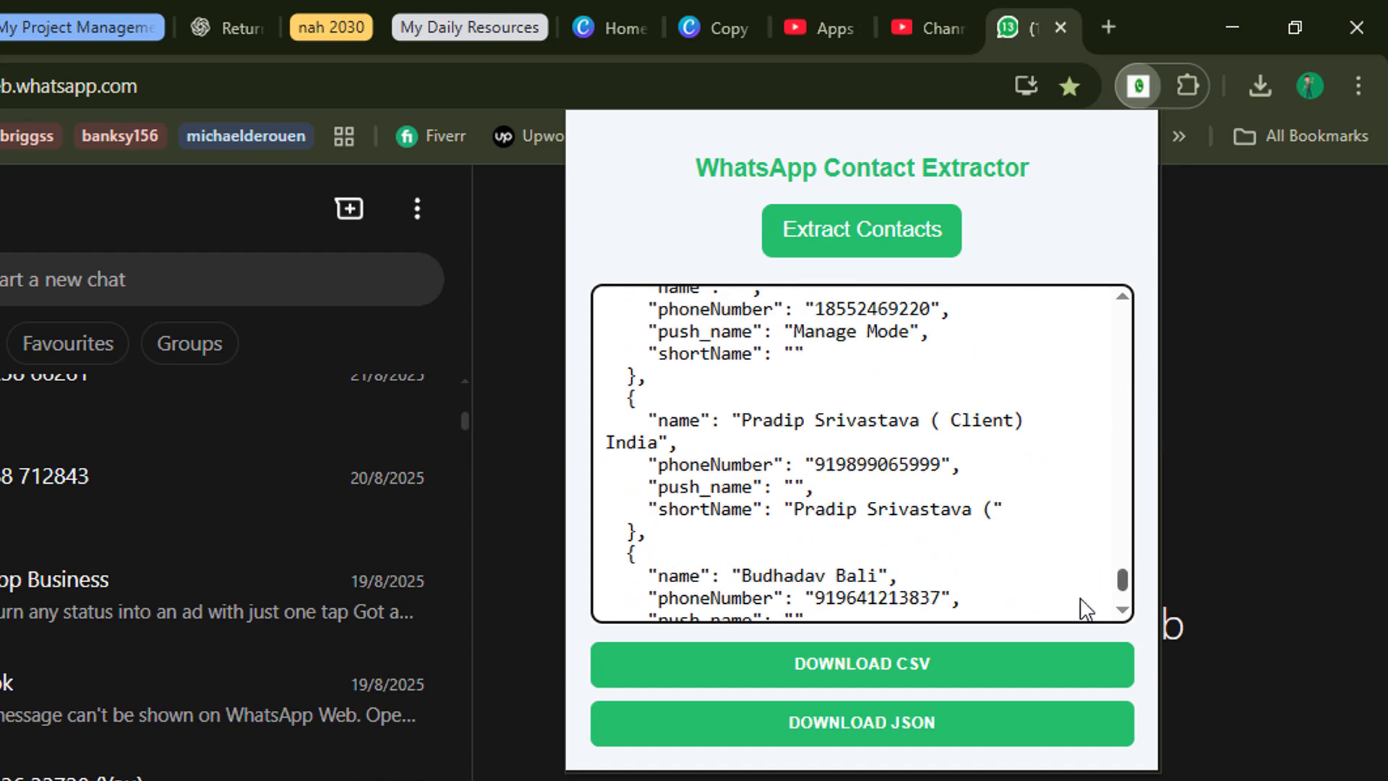
scroll(down, 3)
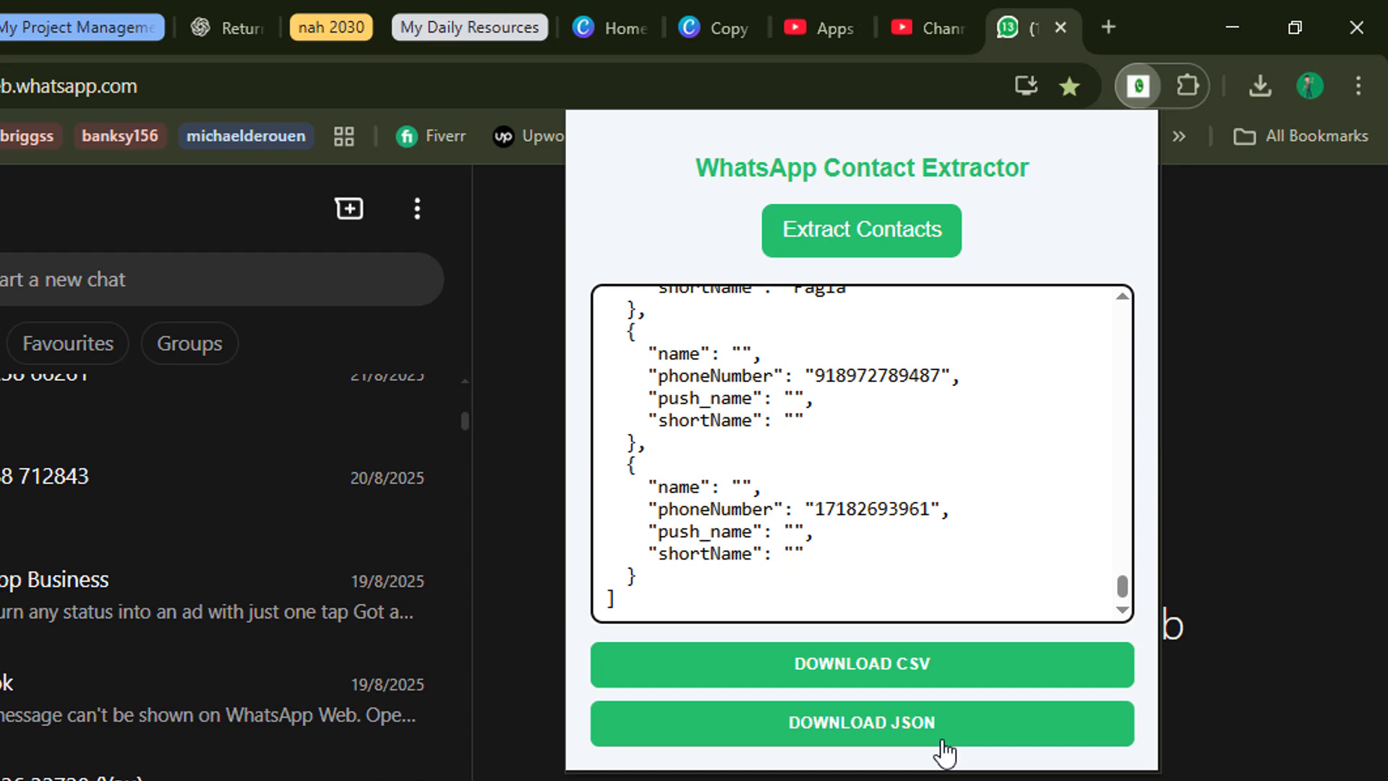
mouse_move(900, 743)
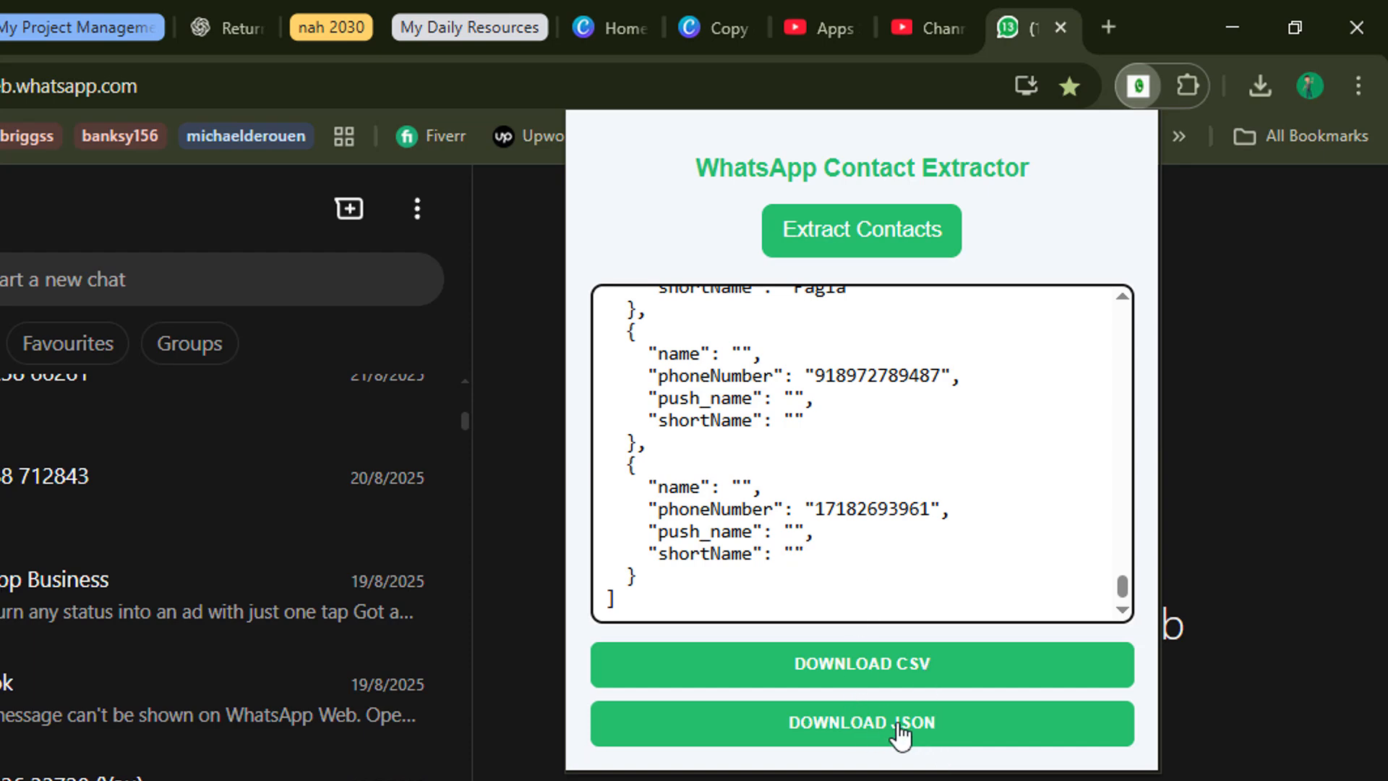
mouse_move(897, 683)
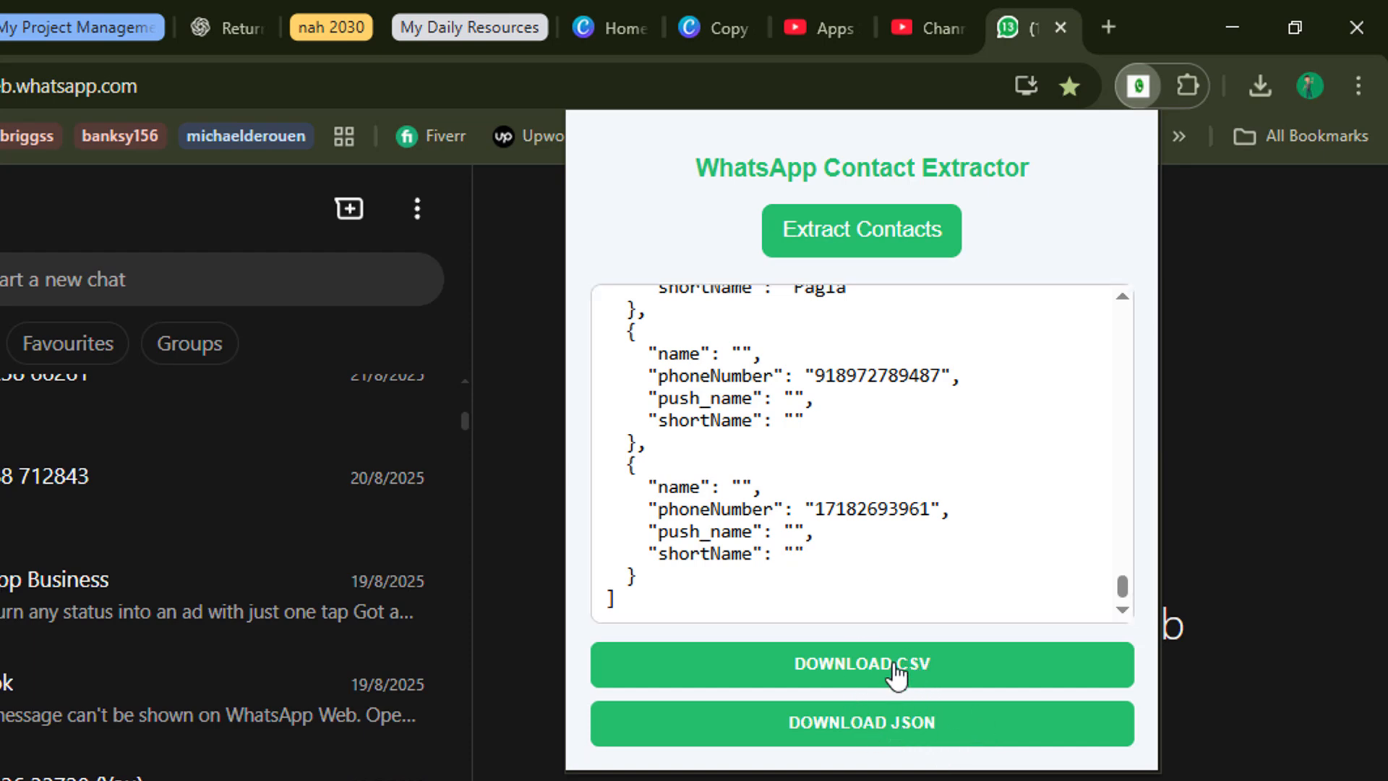
Step: Download the contacts as whatsapp_contacts.csv and launch the file from Chrome's Downloads panel
click(859, 664)
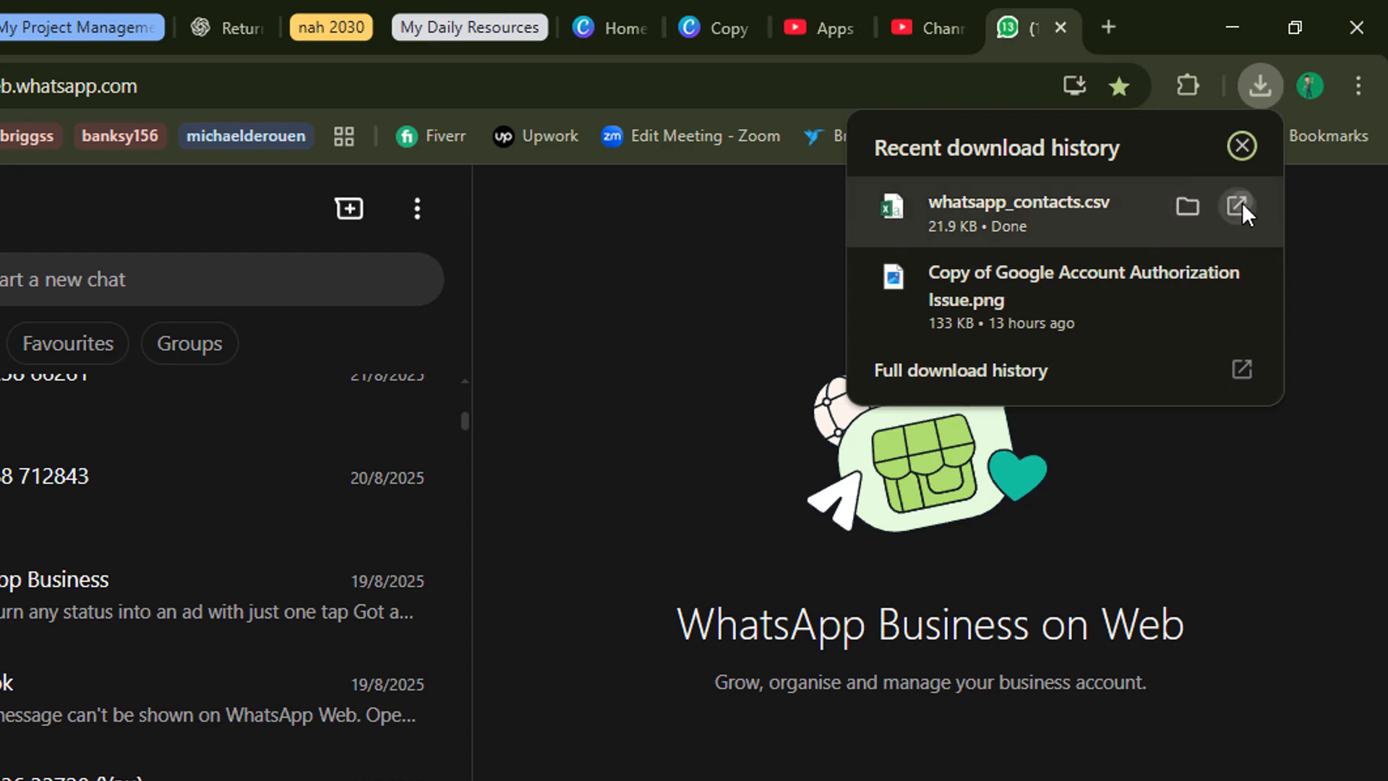
click(1238, 206)
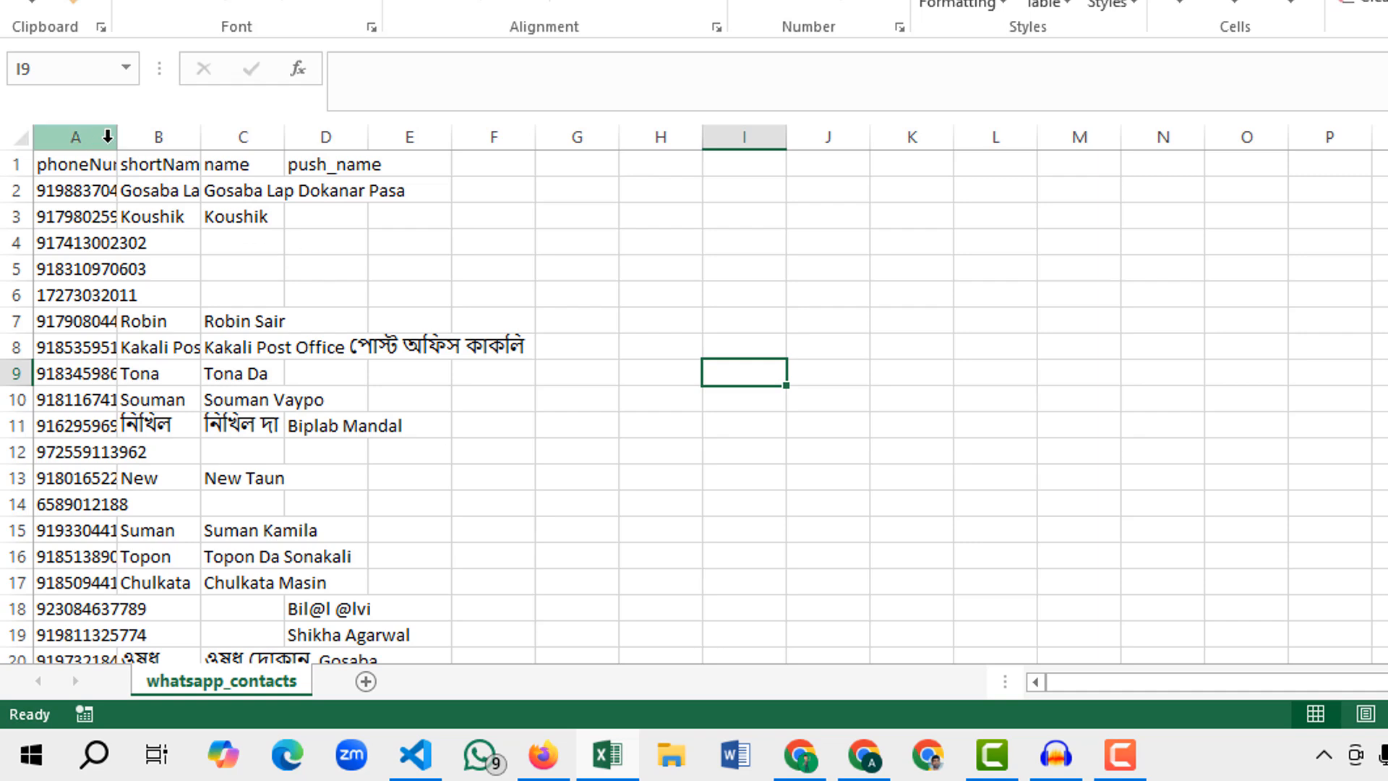
Step: Widen columns A–D so full phone numbers and names show, then review rows further down the sheet
drag(123, 136, 152, 136)
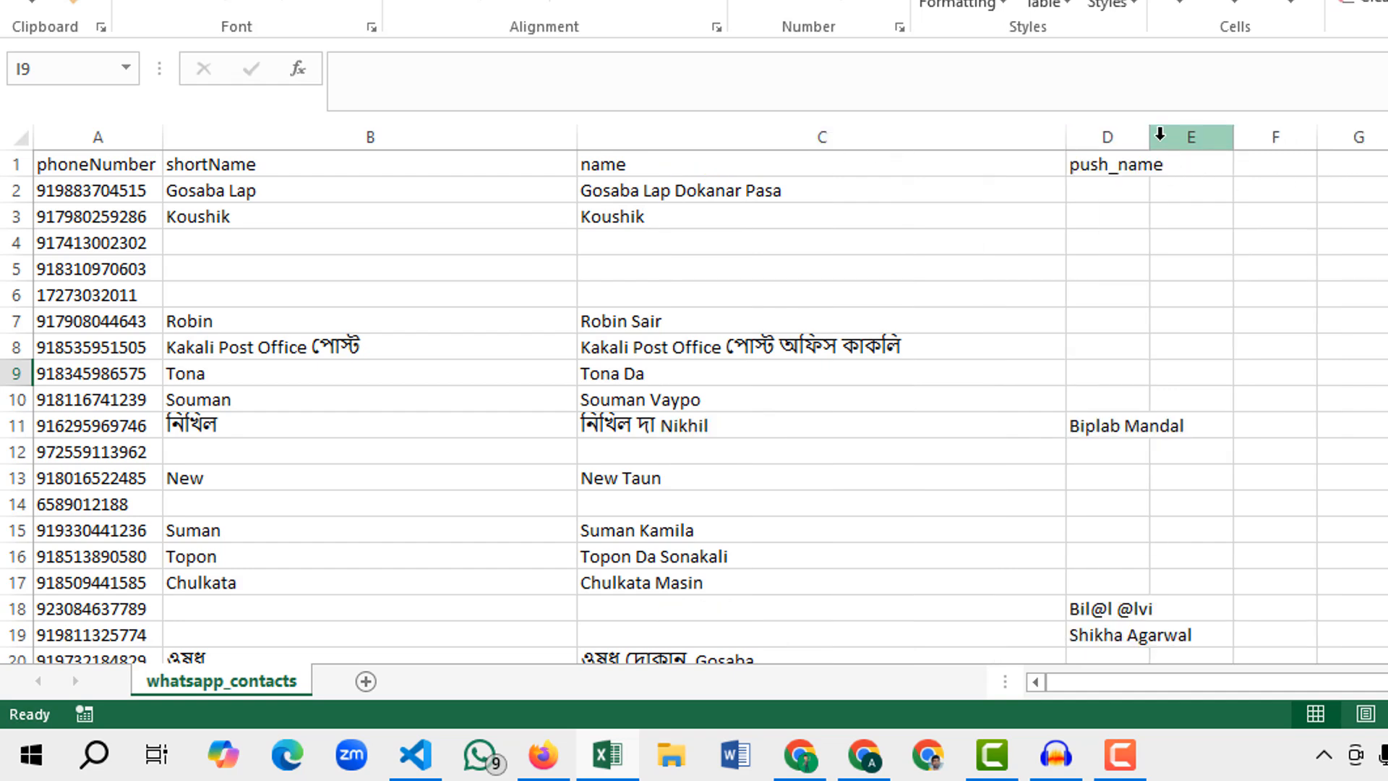
click(1153, 307)
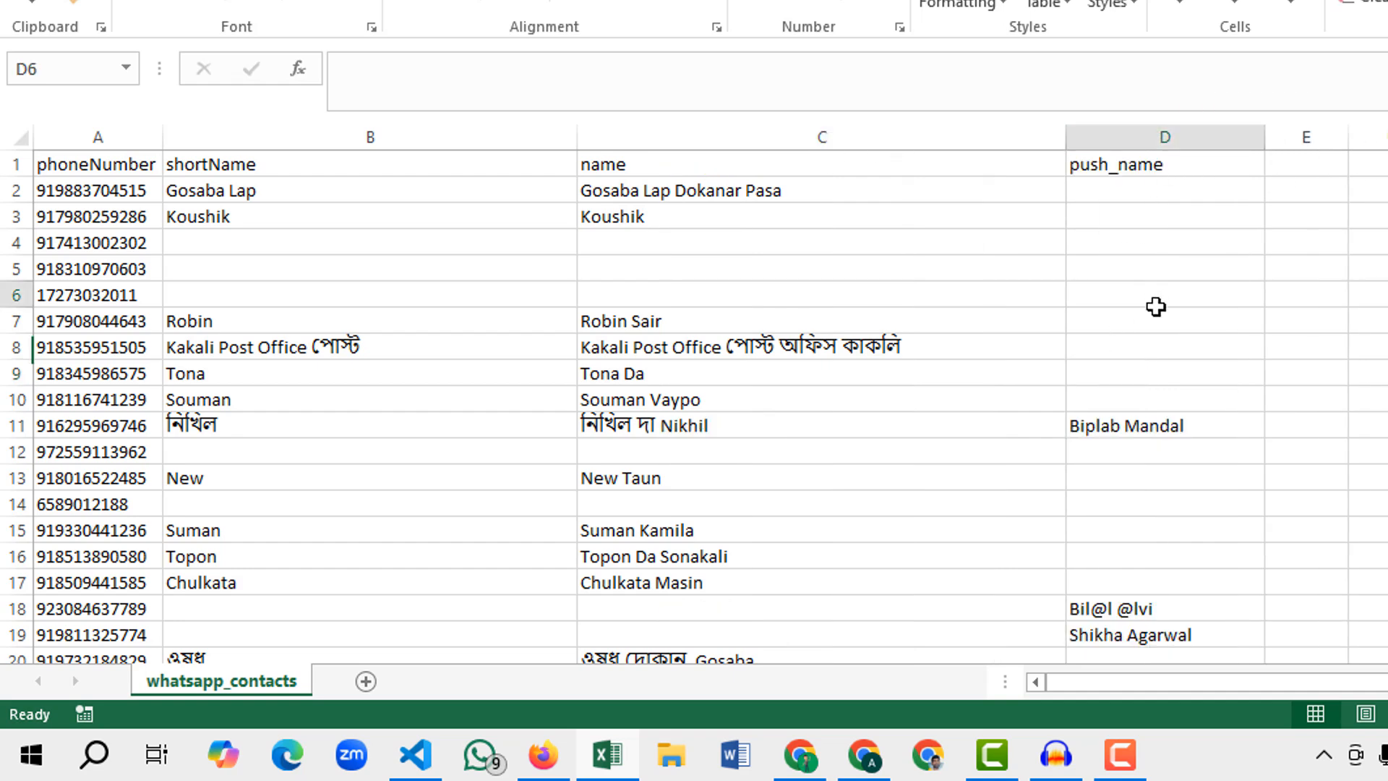
click(80, 295)
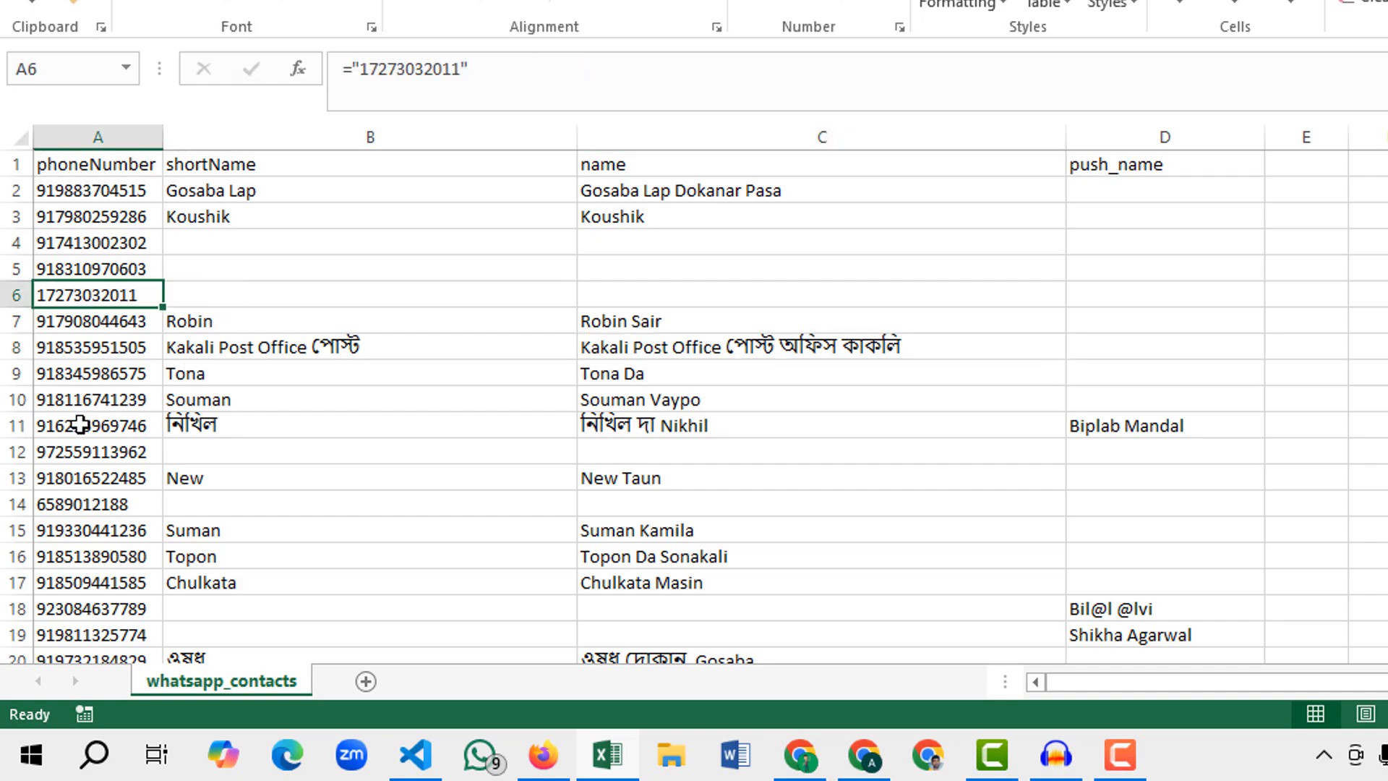
scroll(down, 3)
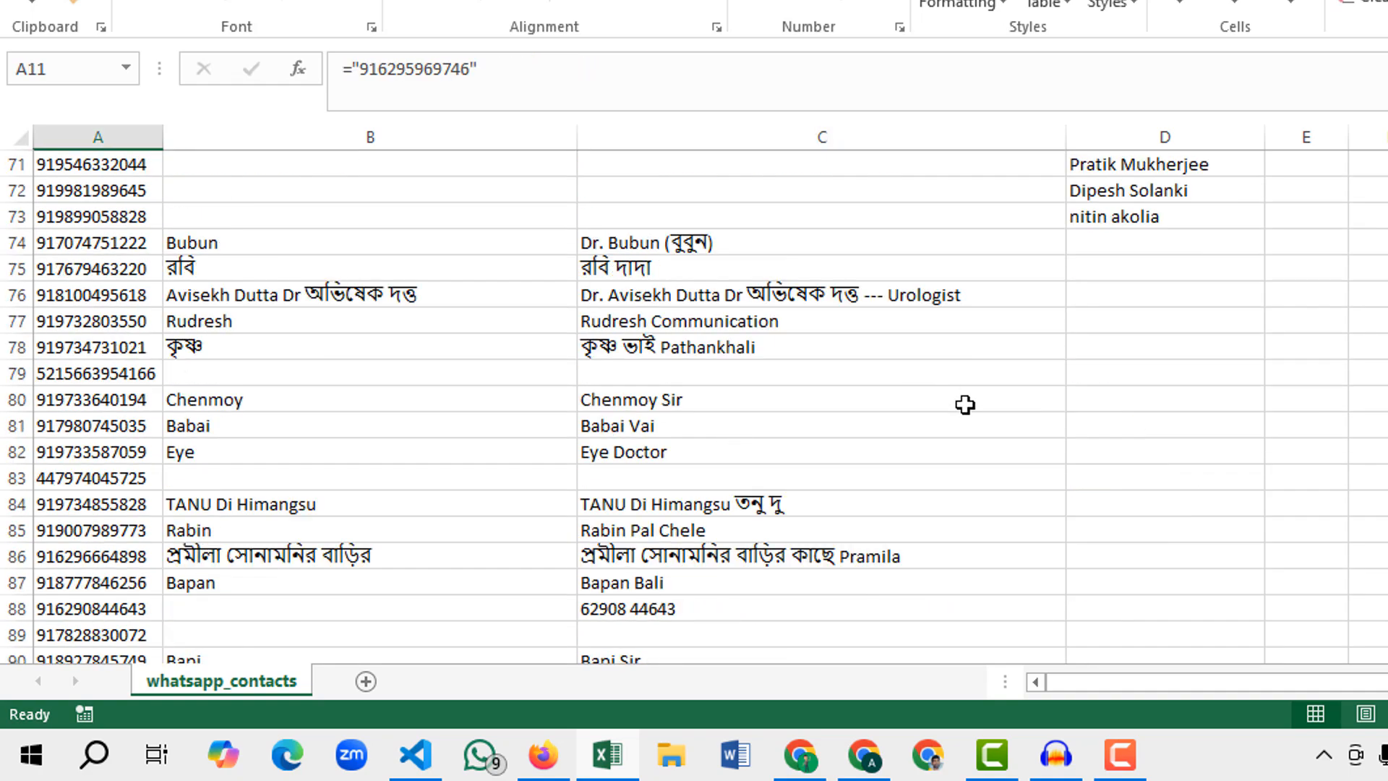
scroll(down, 3)
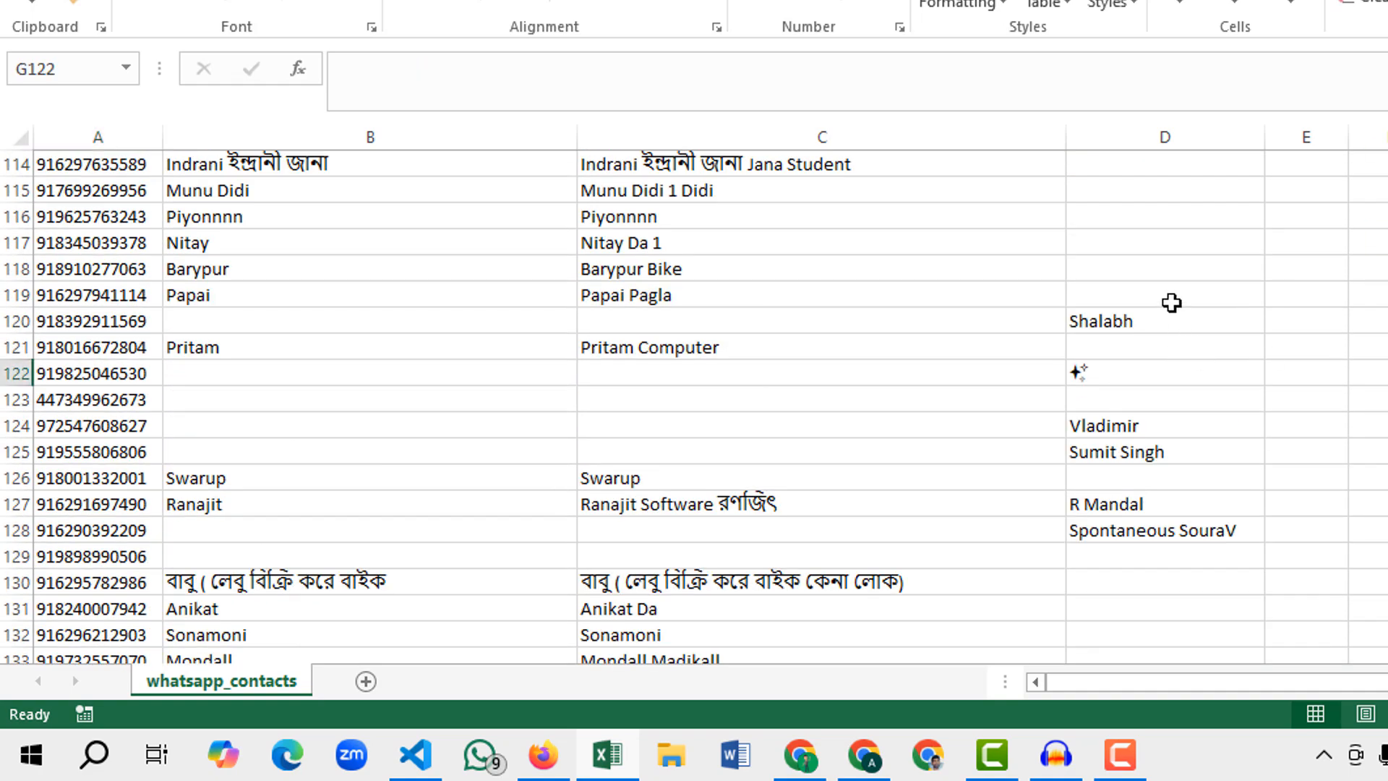
mouse_move(812, 772)
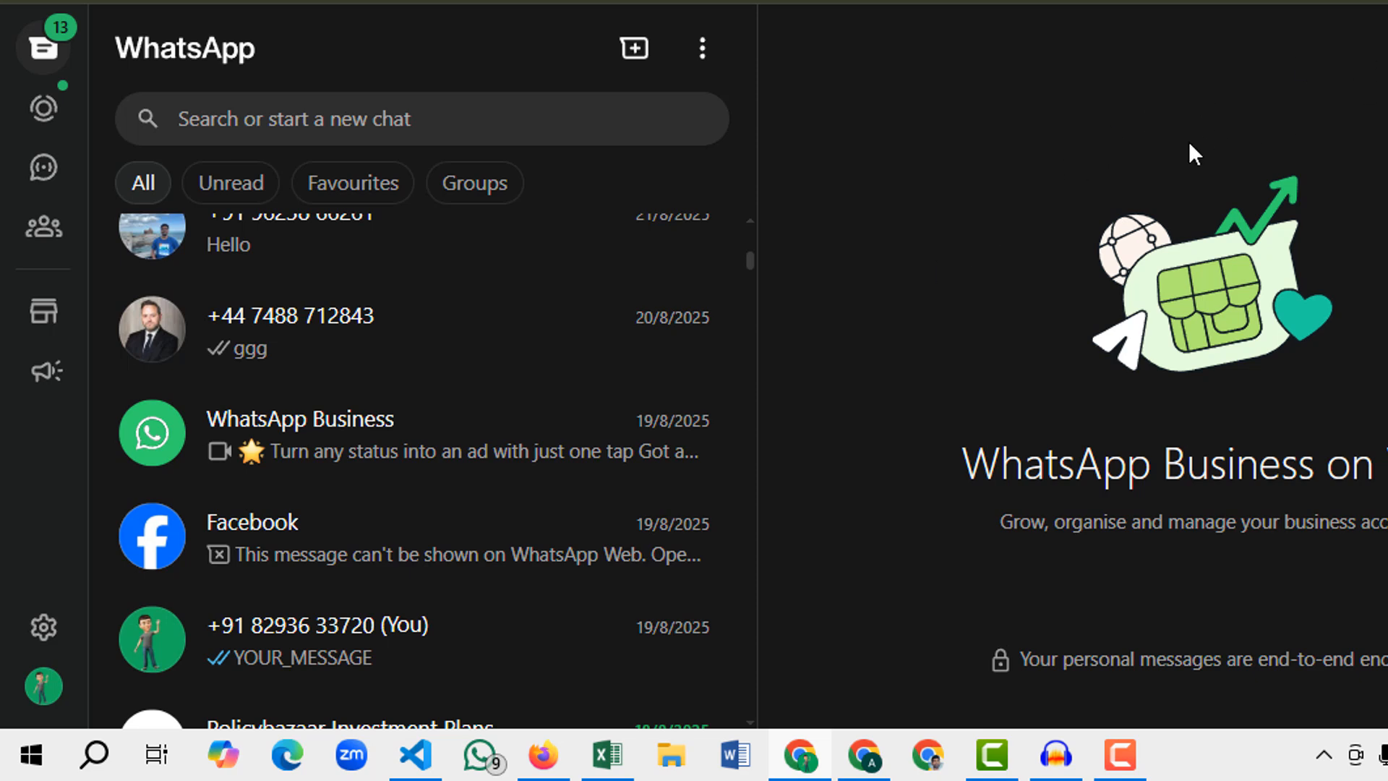
mouse_move(1088, 210)
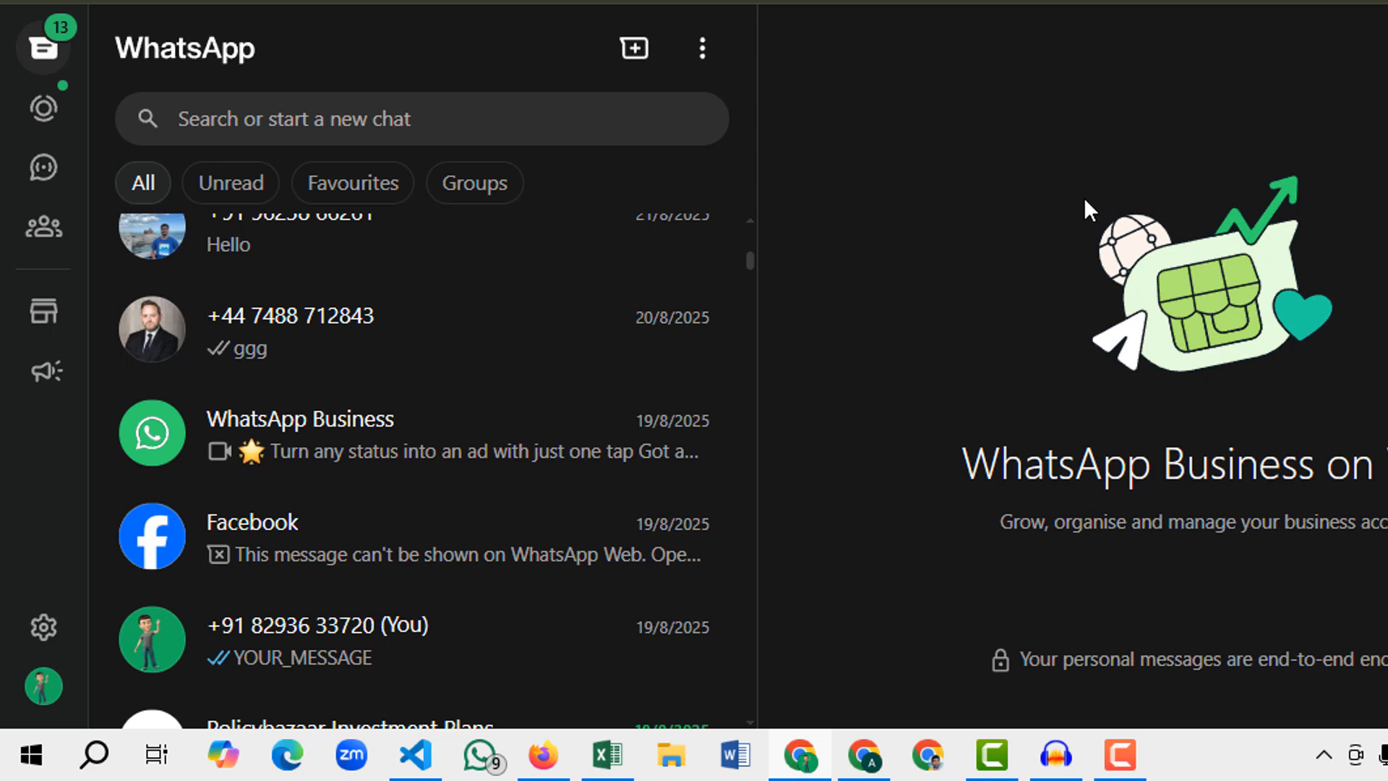